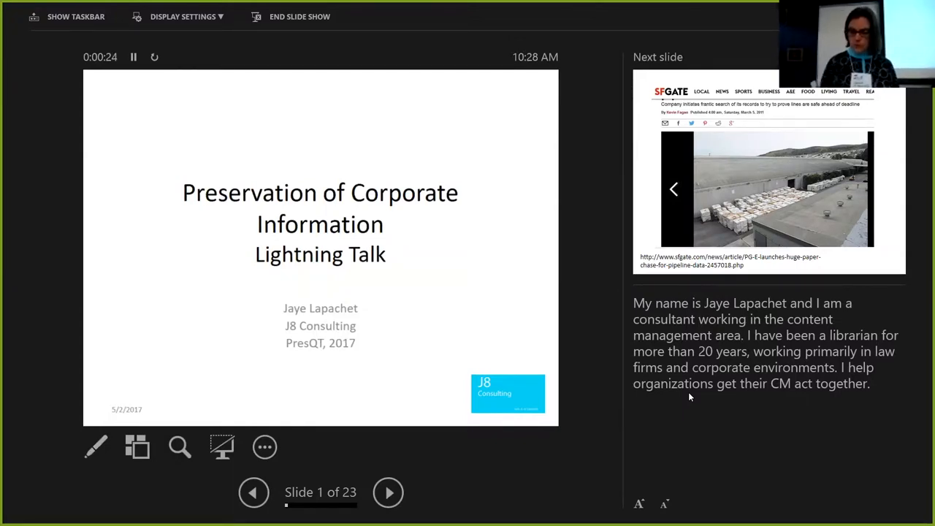
Advance from the title slide to slide 2, the SFGate document-pallets photo
left_click(388, 492)
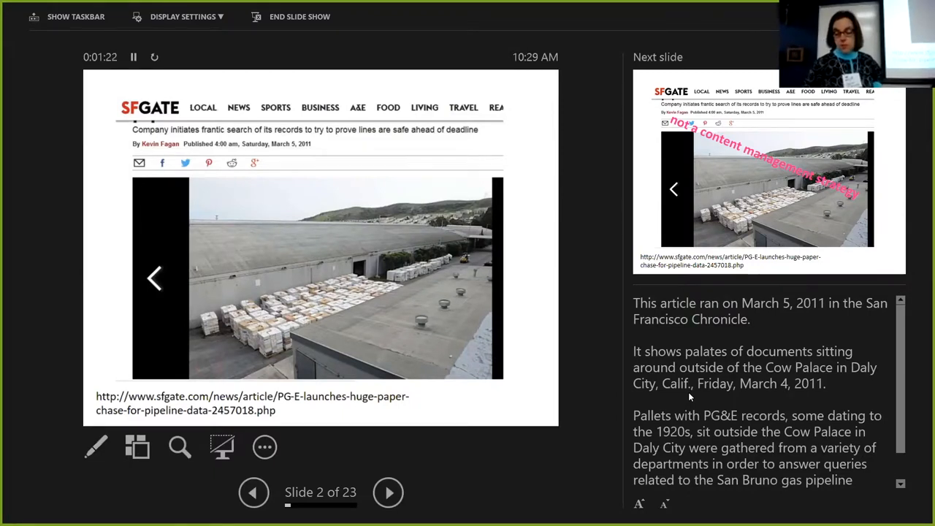
Advance through slides 3 and 4 to slide 5, Culture
left_click(388, 492)
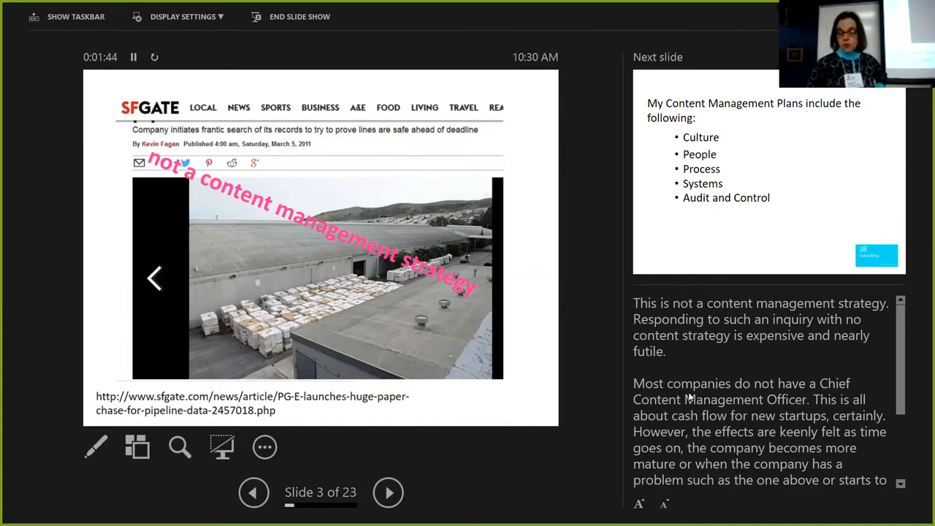
left_click(388, 492)
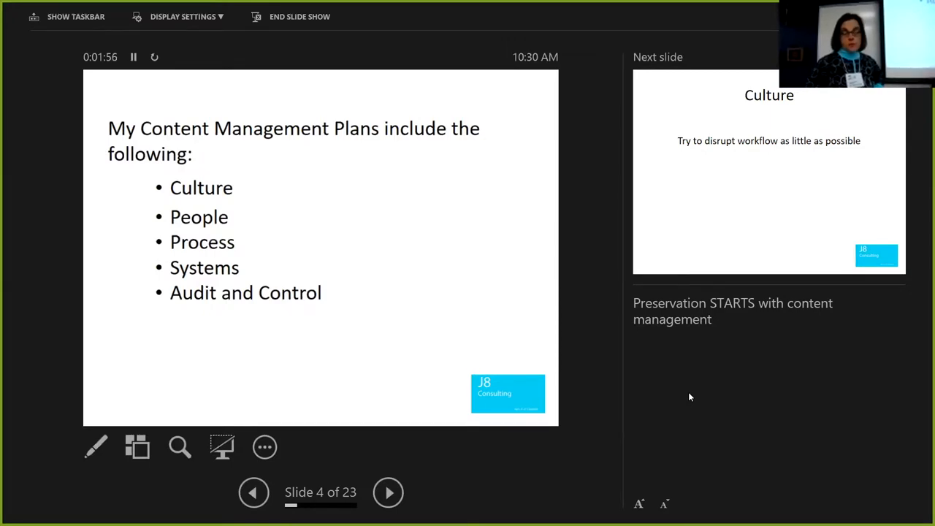
left_click(388, 492)
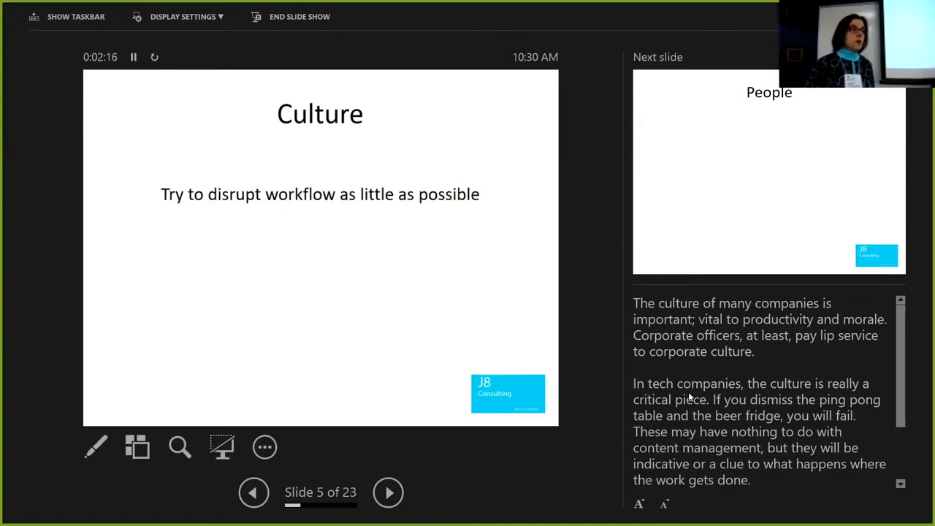
Advance past the People and Process slides to slide 8, Systems
left_click(388, 491)
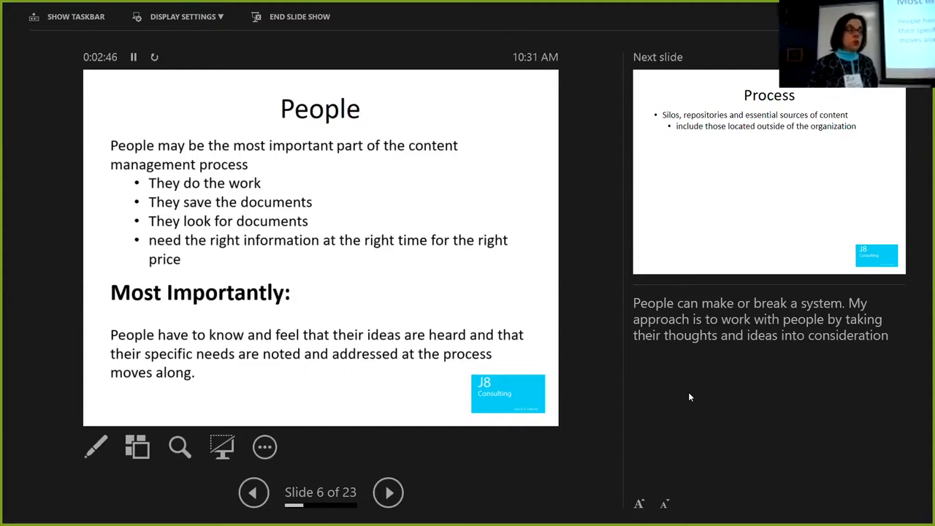
left_click(388, 492)
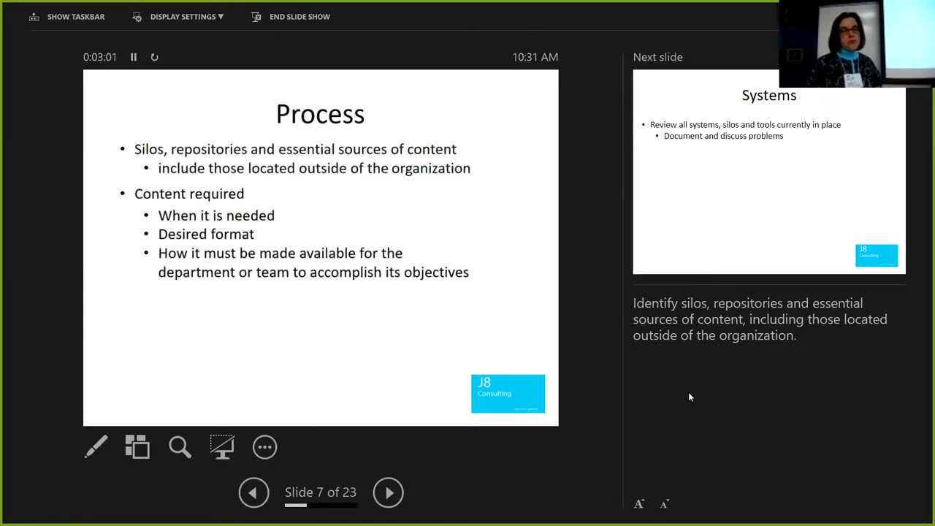
left_click(388, 492)
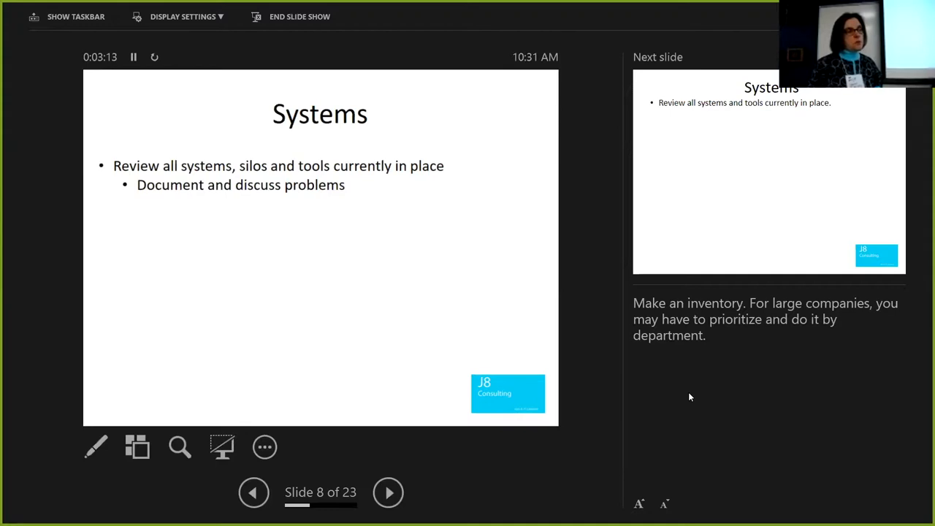
Advance past the vendors Systems slide to slide 11, reviewing taxonomies
left_click(388, 491)
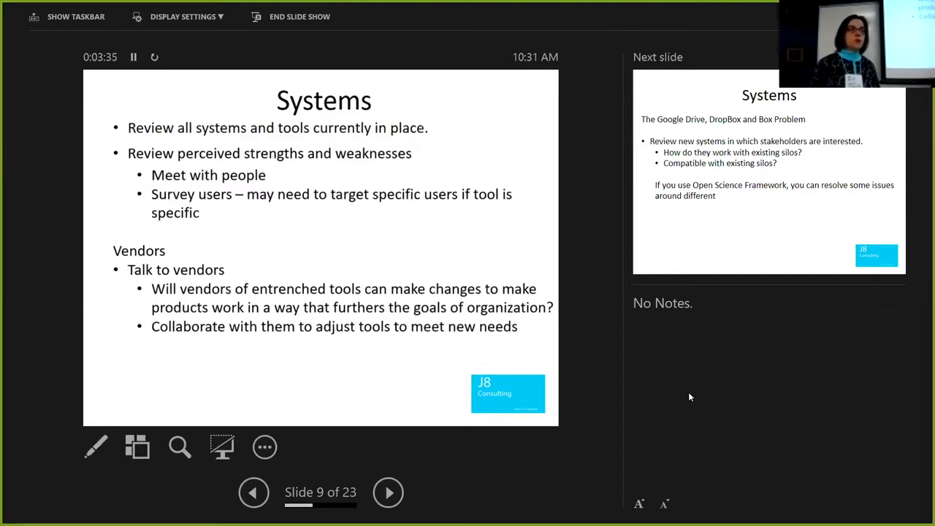
left_click(388, 492)
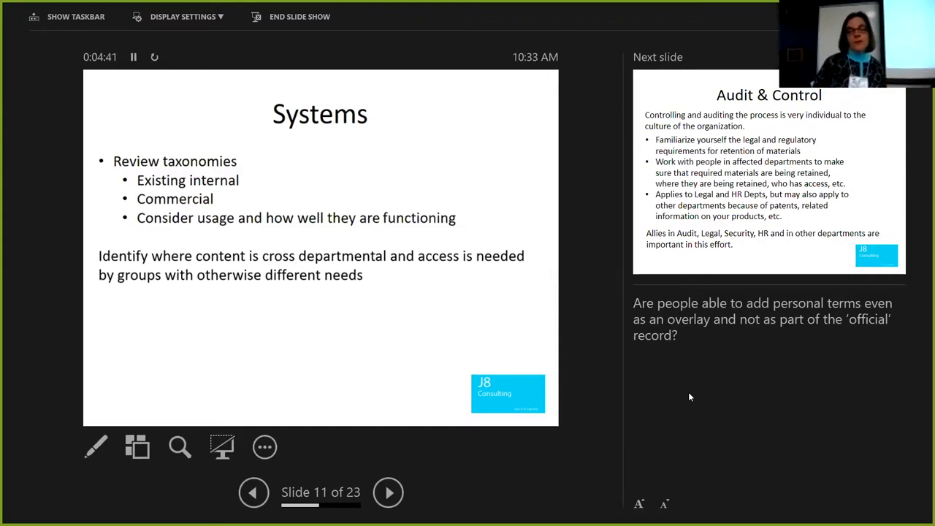
Advance past Audit & Control to slide 14, the blockchain Other Considerations slide
left_click(388, 492)
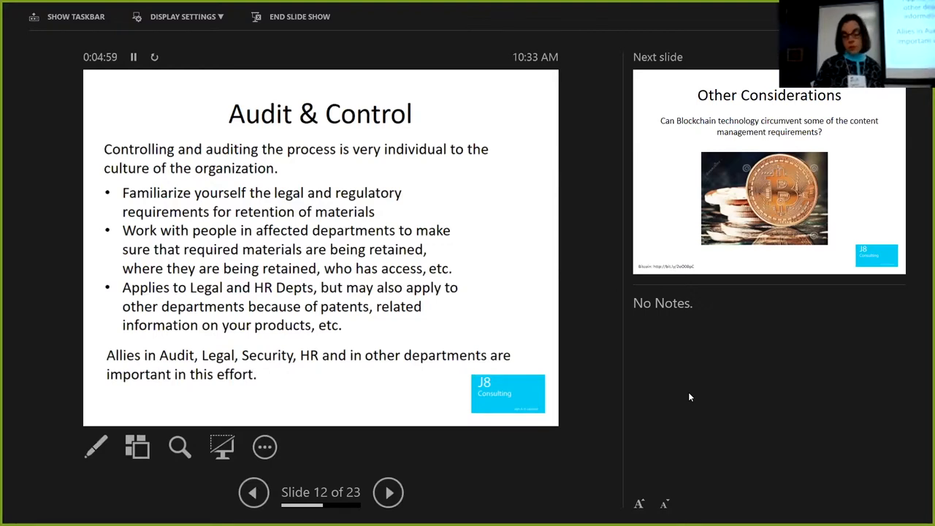
left_click(389, 492)
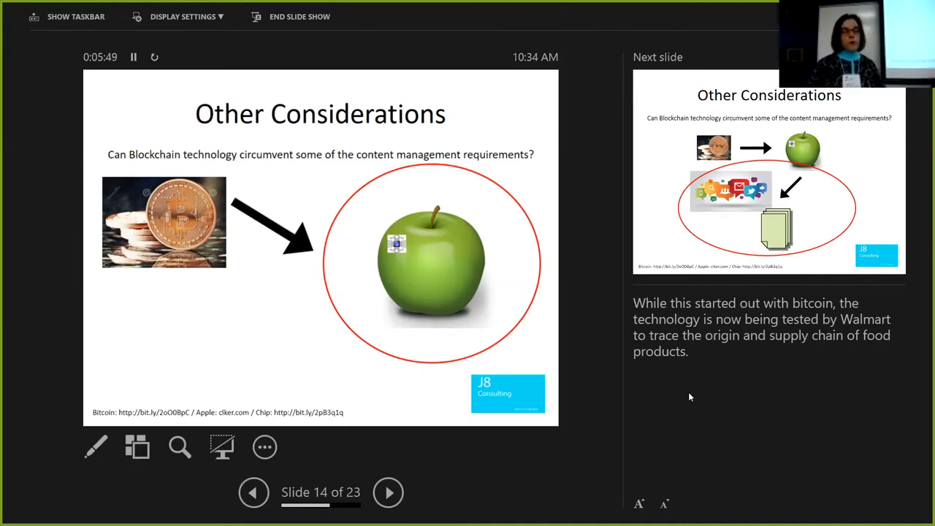
Advance to slide 15, the Other Considerations diagram with circled documents
left_click(388, 492)
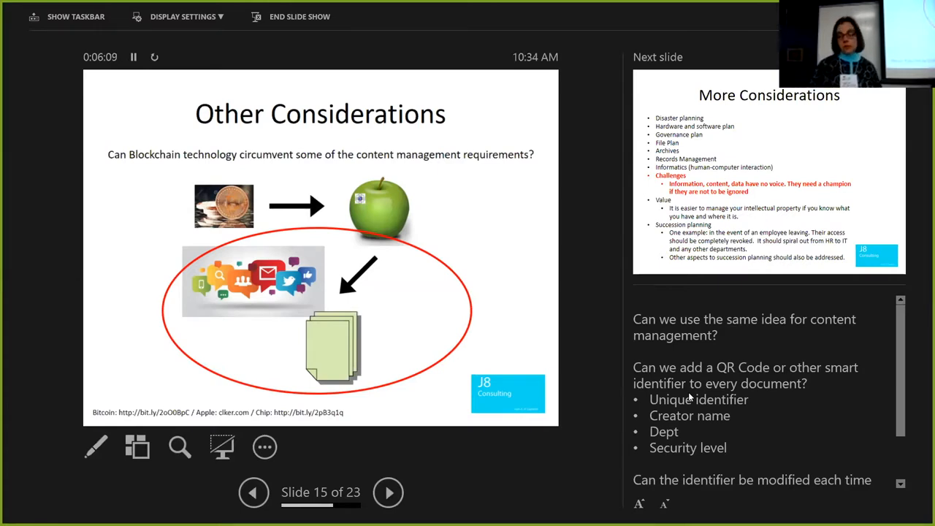
Advance to slide 16, the More Considerations bullet list
left_click(388, 492)
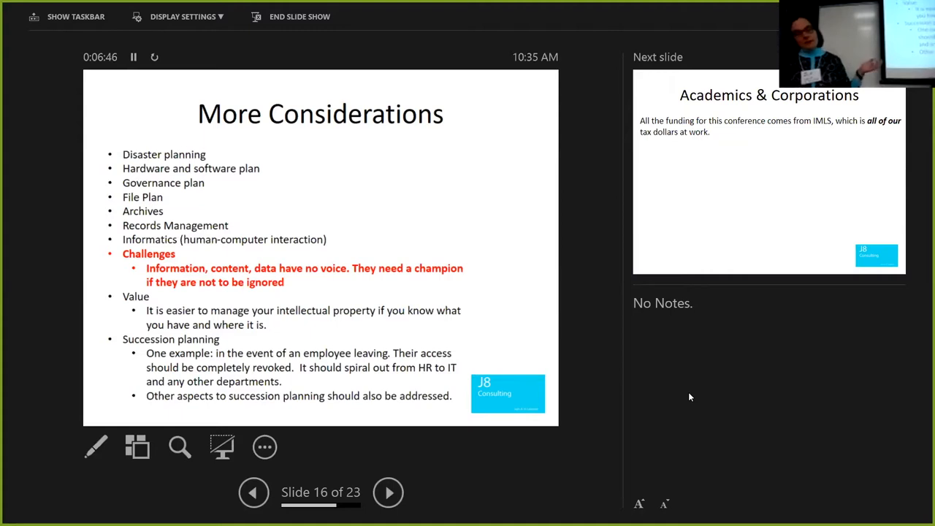
Advance through Academics & Corporations to slide 19 with collaboration bullets
left_click(388, 492)
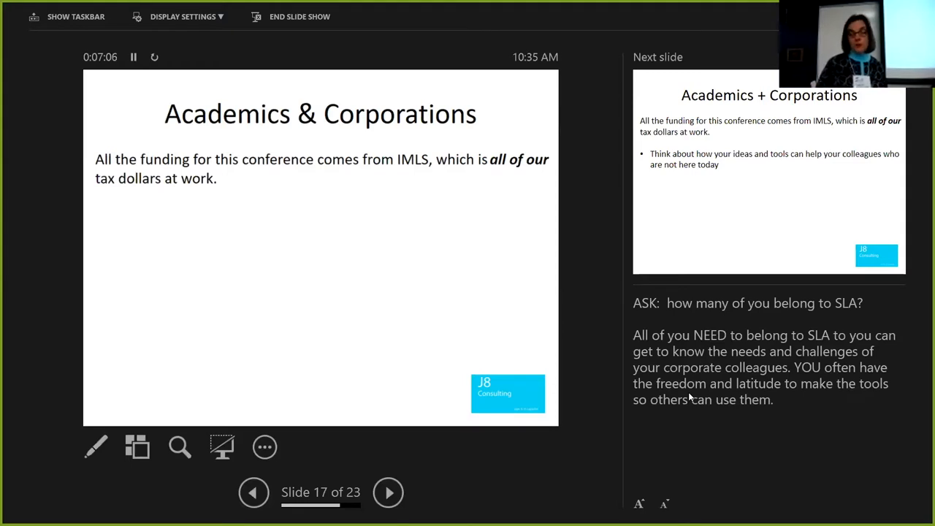
left_click(388, 491)
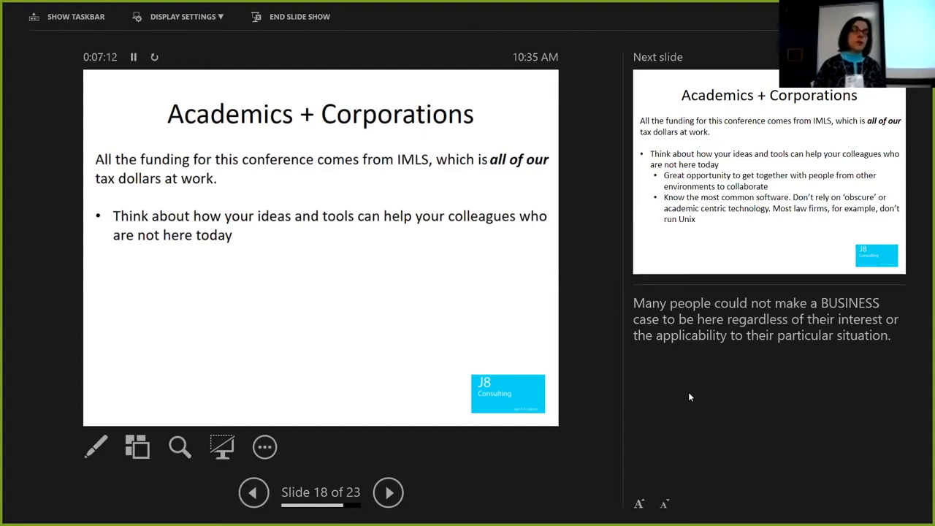
left_click(388, 492)
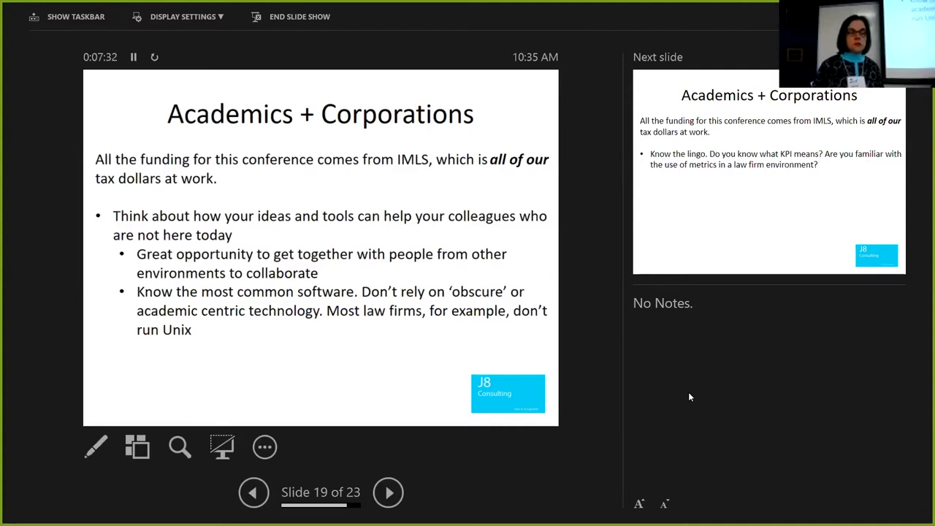
Advance past the KPI, repository-tools and transaction-cost slides to slide 23, Thank you
left_click(388, 492)
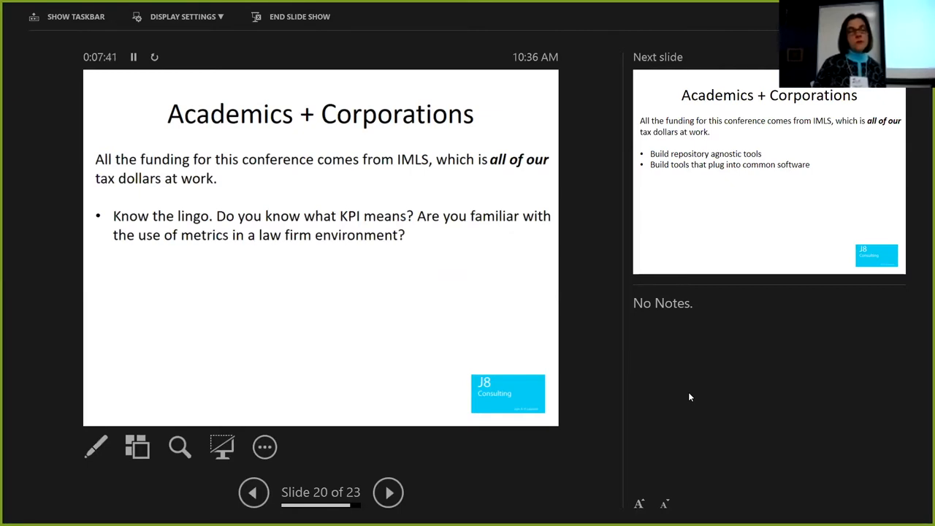
left_click(388, 492)
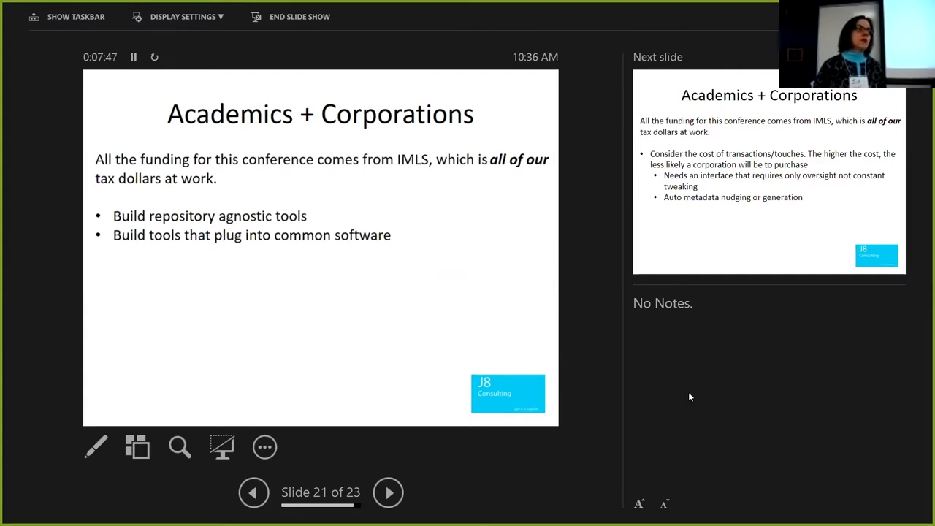
left_click(388, 492)
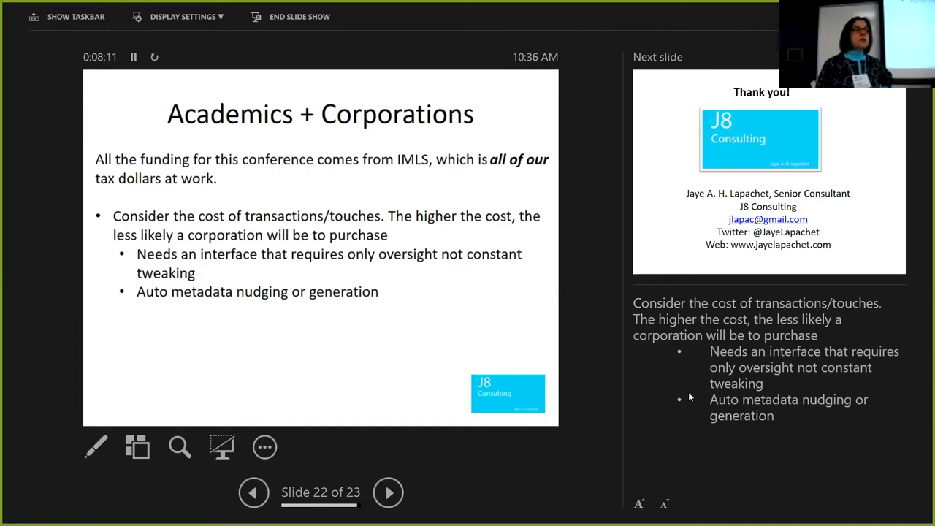
left_click(388, 492)
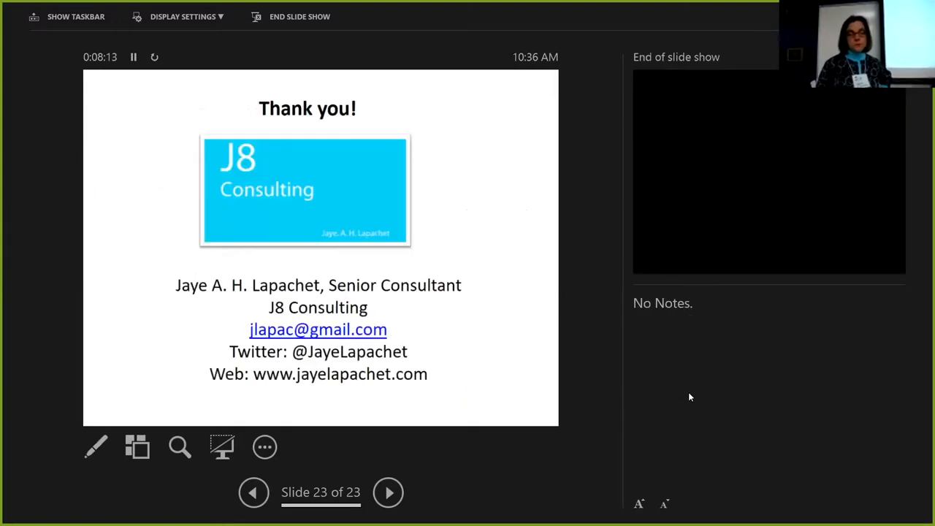